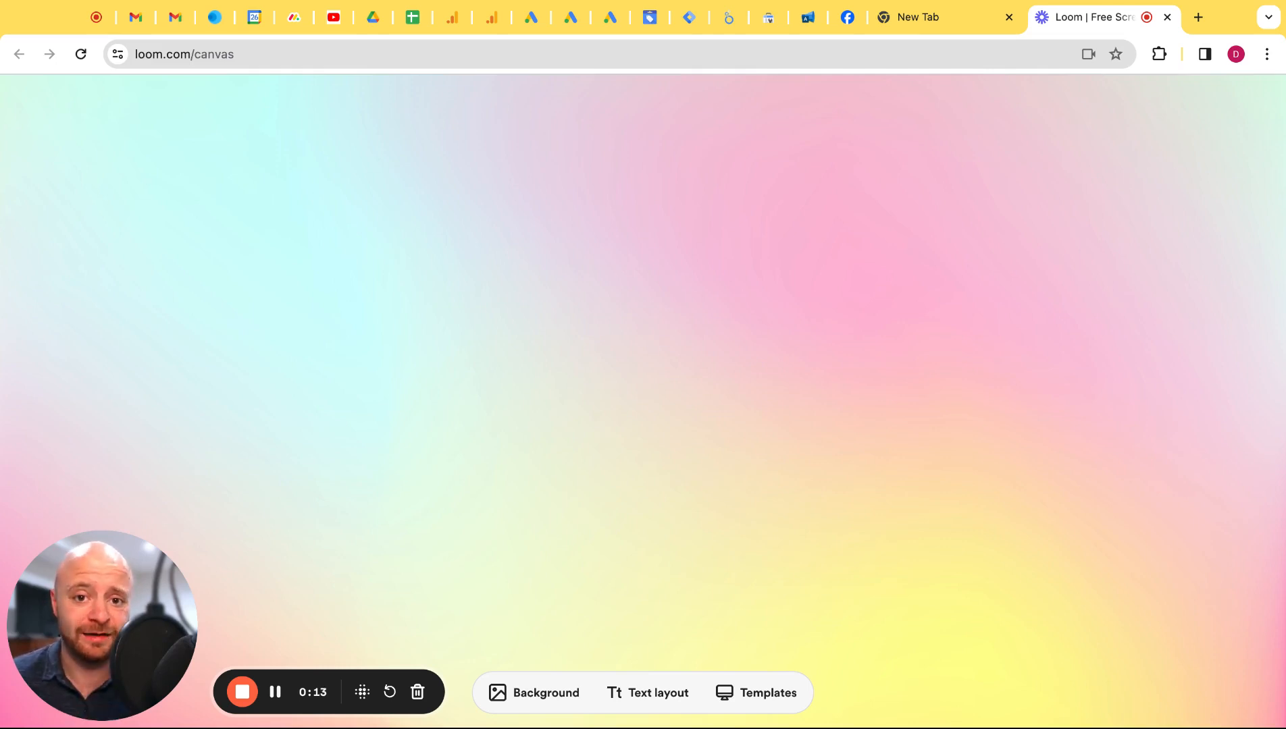
mouse_move(367, 550)
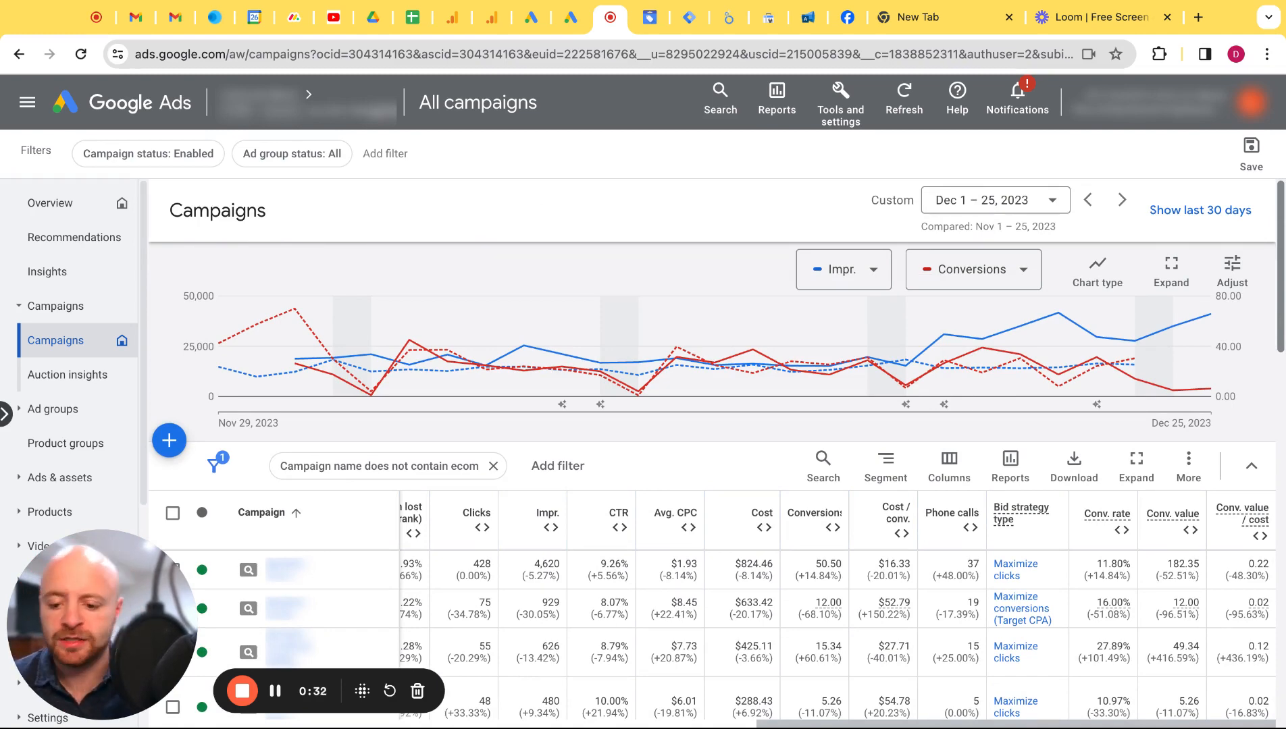
- Scroll through all 25 campaigns to the account totals with Conversions split Dec 1–25 vs Nov 1–25
scroll("down", 3)
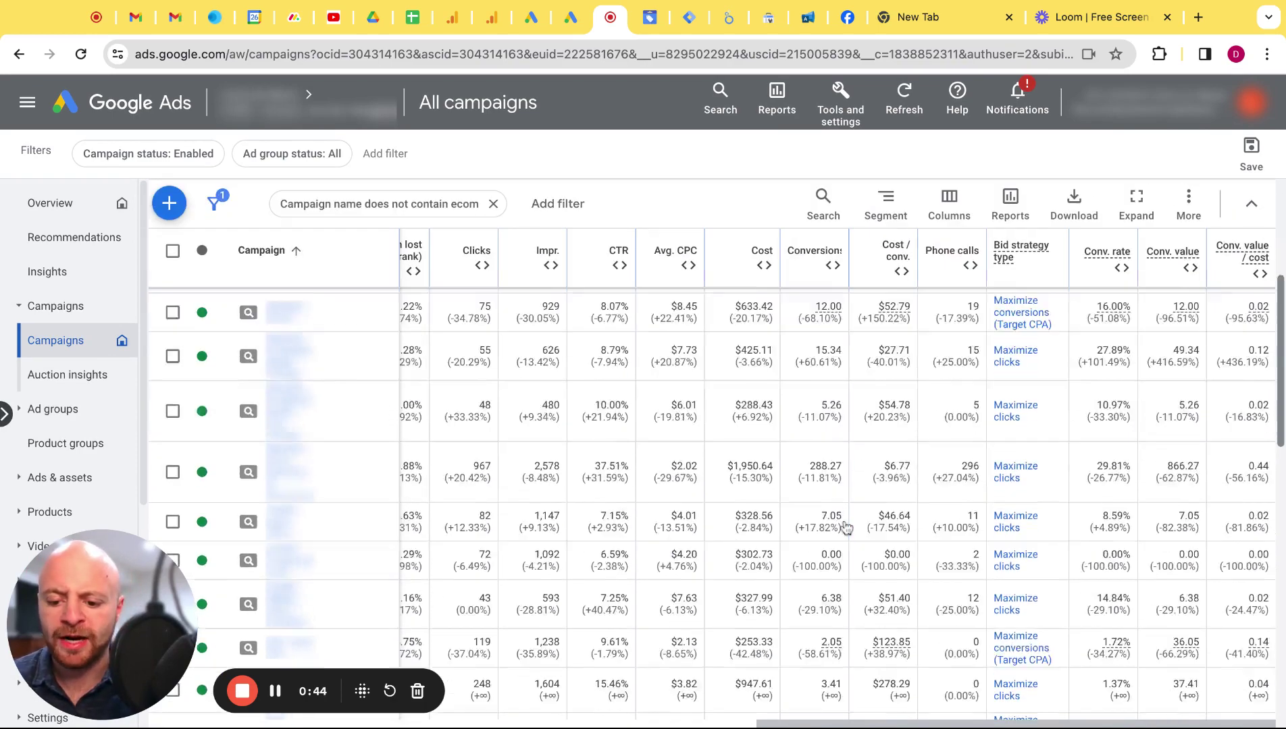
scroll("down", 3)
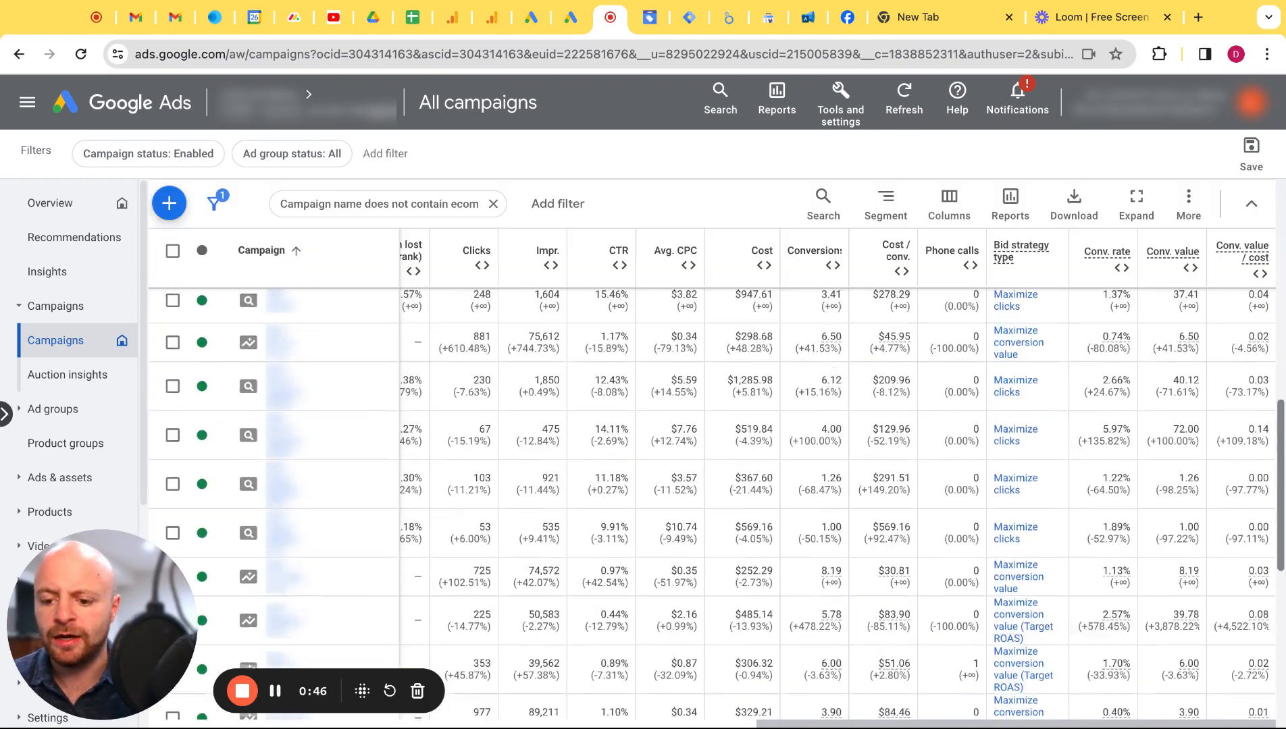
scroll("down", 3)
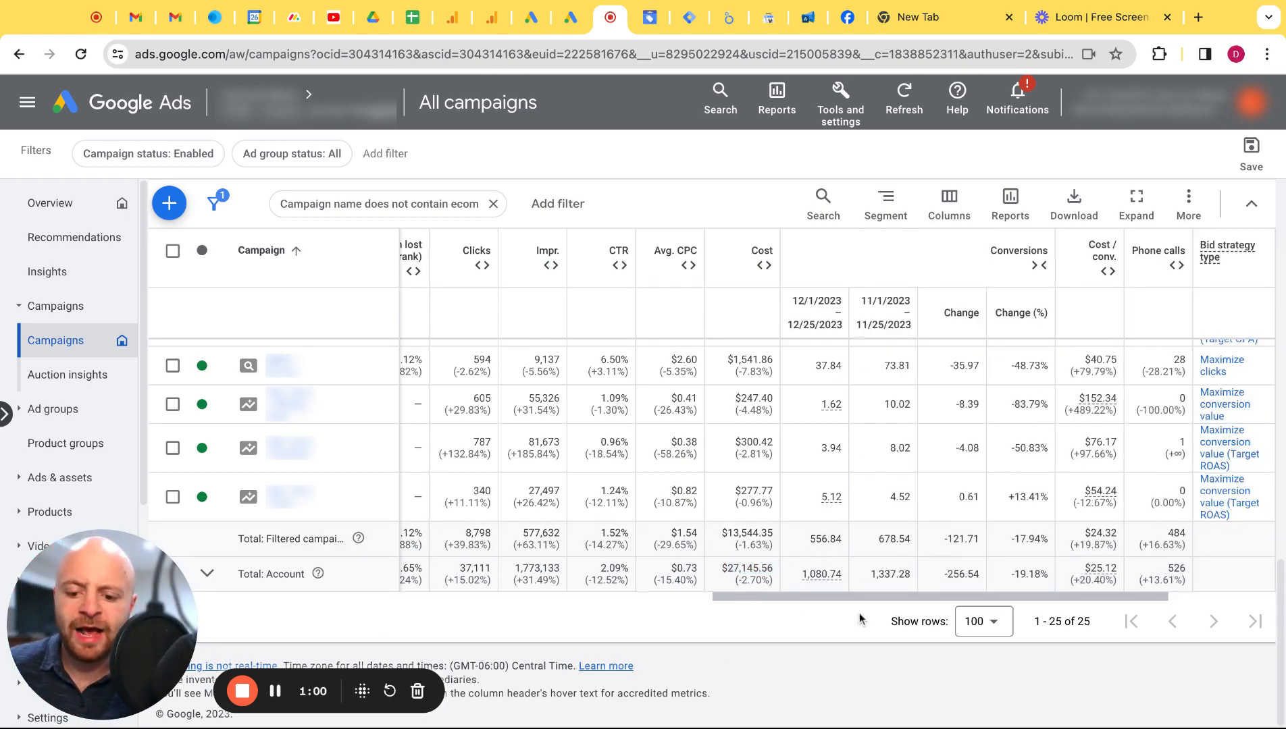
- Collapse the Conversions column back to one December figure with its percent change
double_click(825, 540)
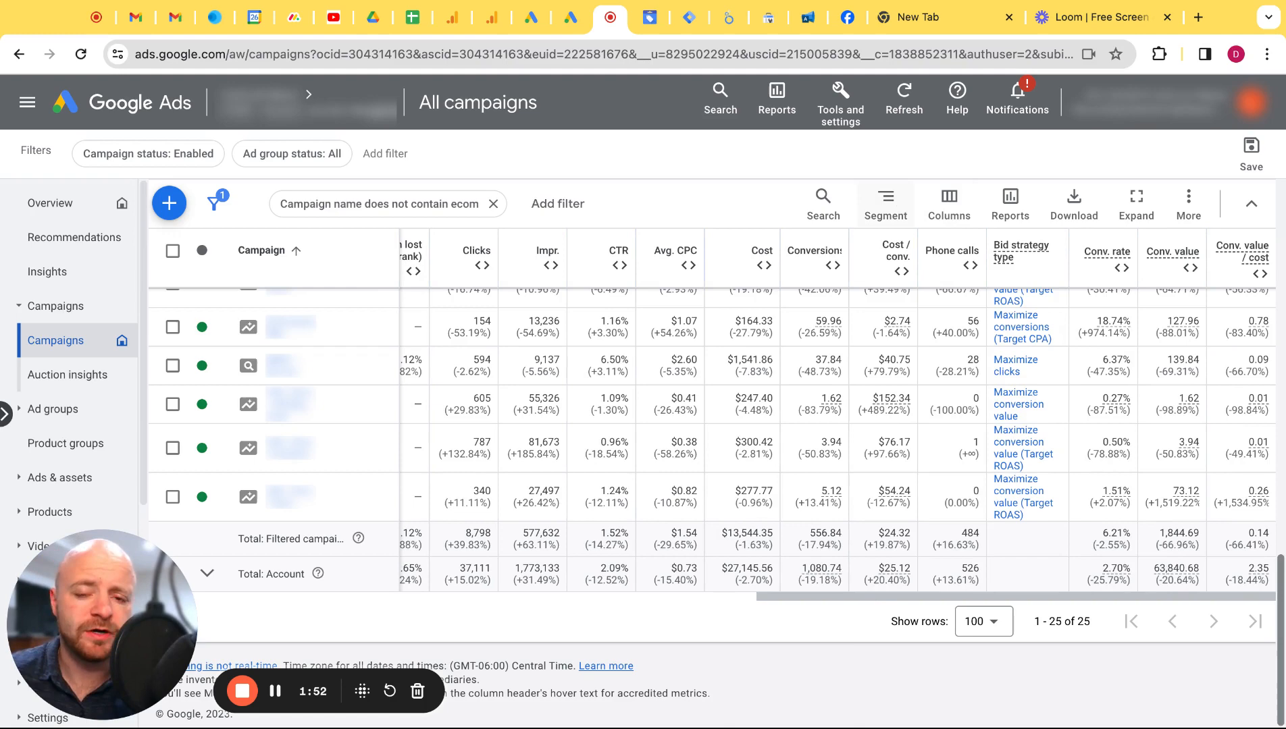
- Segment the campaigns table by Conversions > Conversion action
left_click(886, 199)
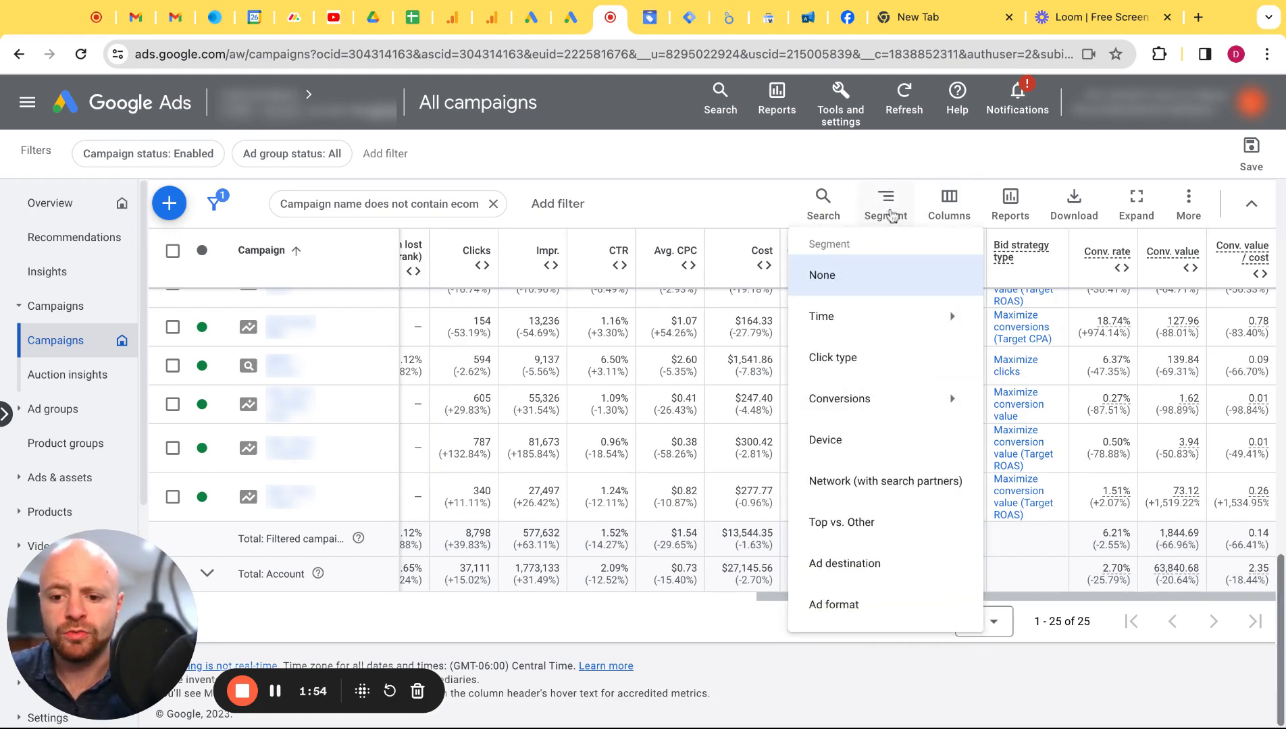
left_click(840, 400)
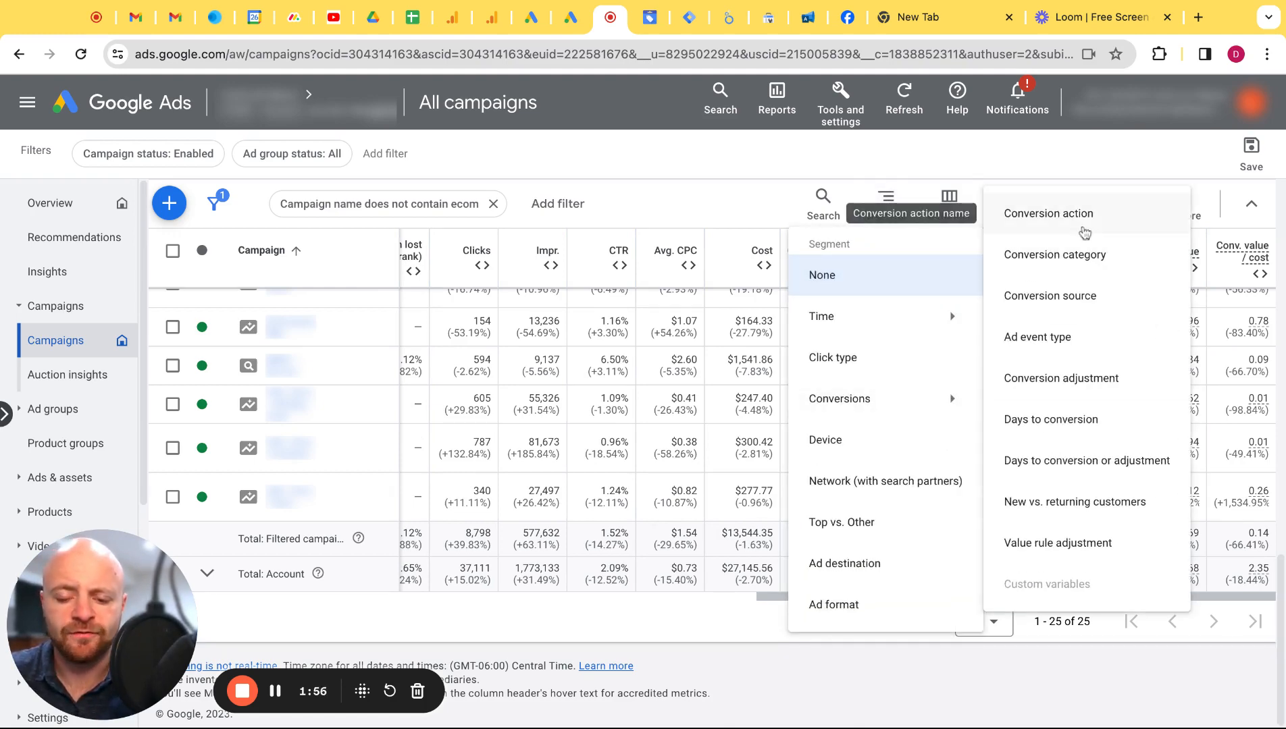
left_click(1047, 214)
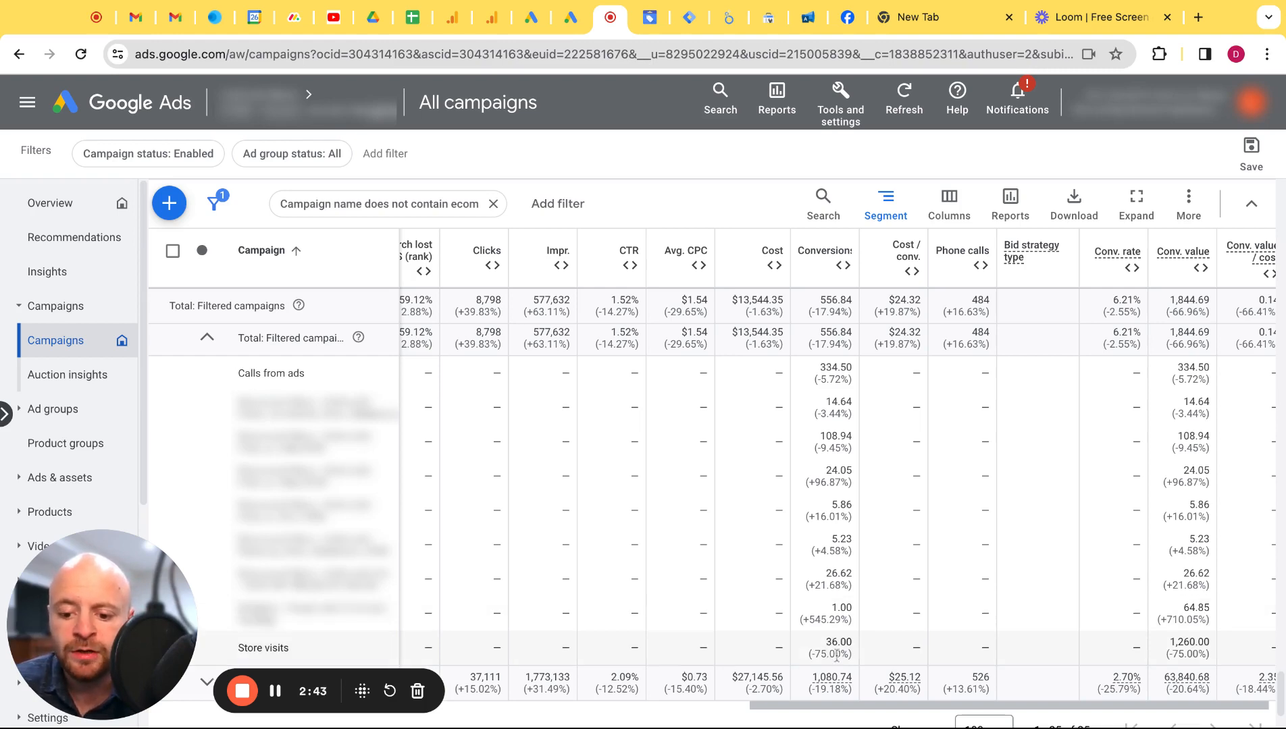
mouse_move(581, 651)
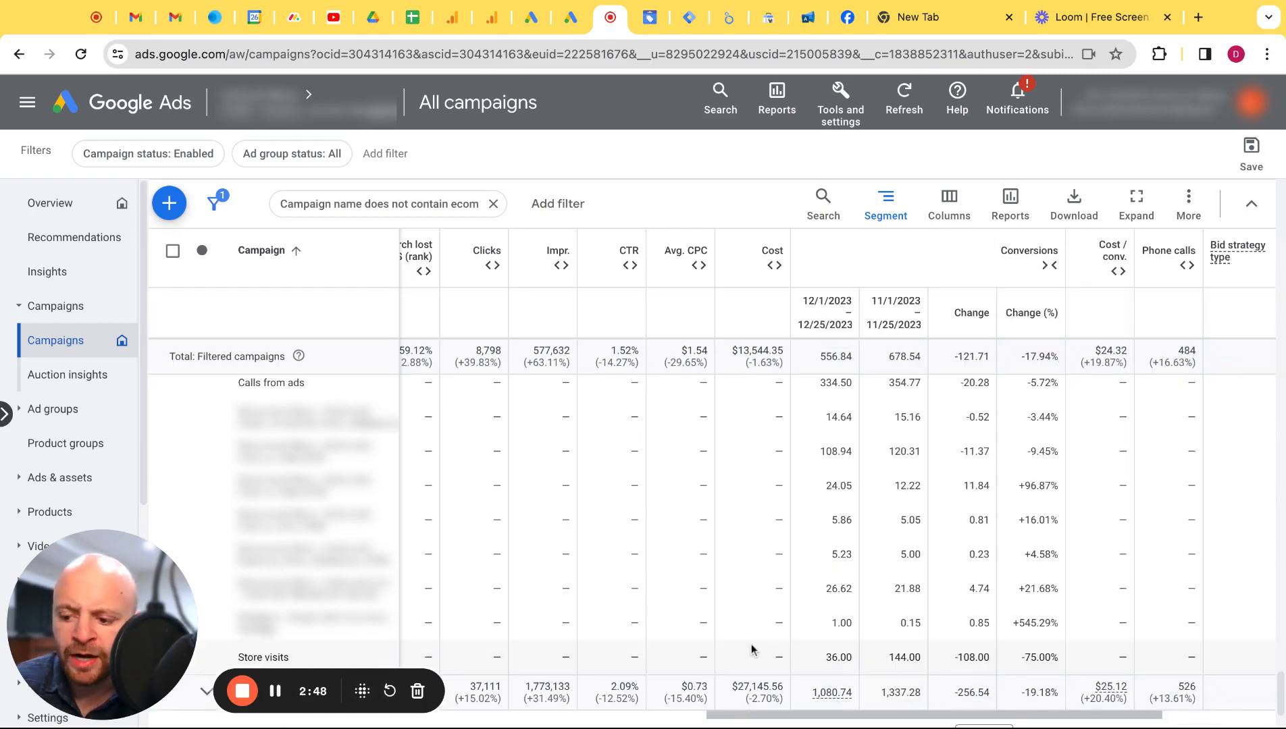
- Highlight the Store visits drop from 144.00 in November to 36.00 in December (-75%)
double_click(903, 658)
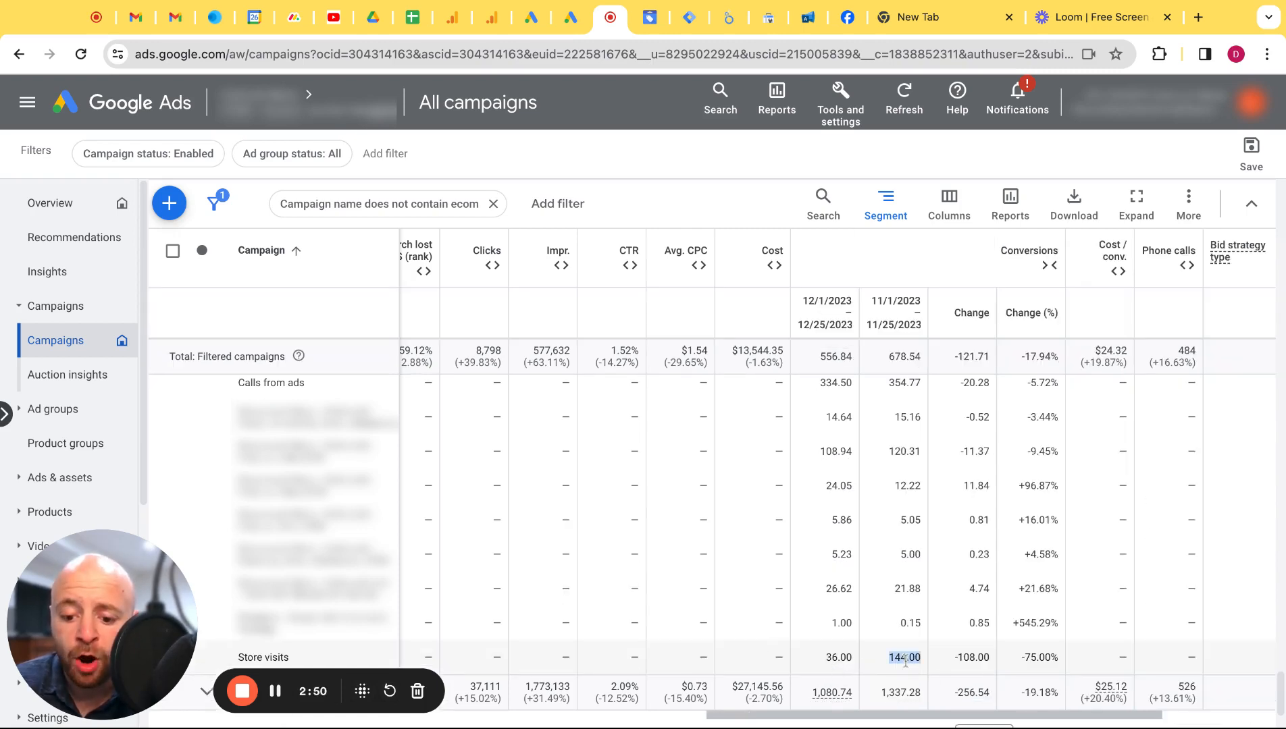
left_click(836, 657)
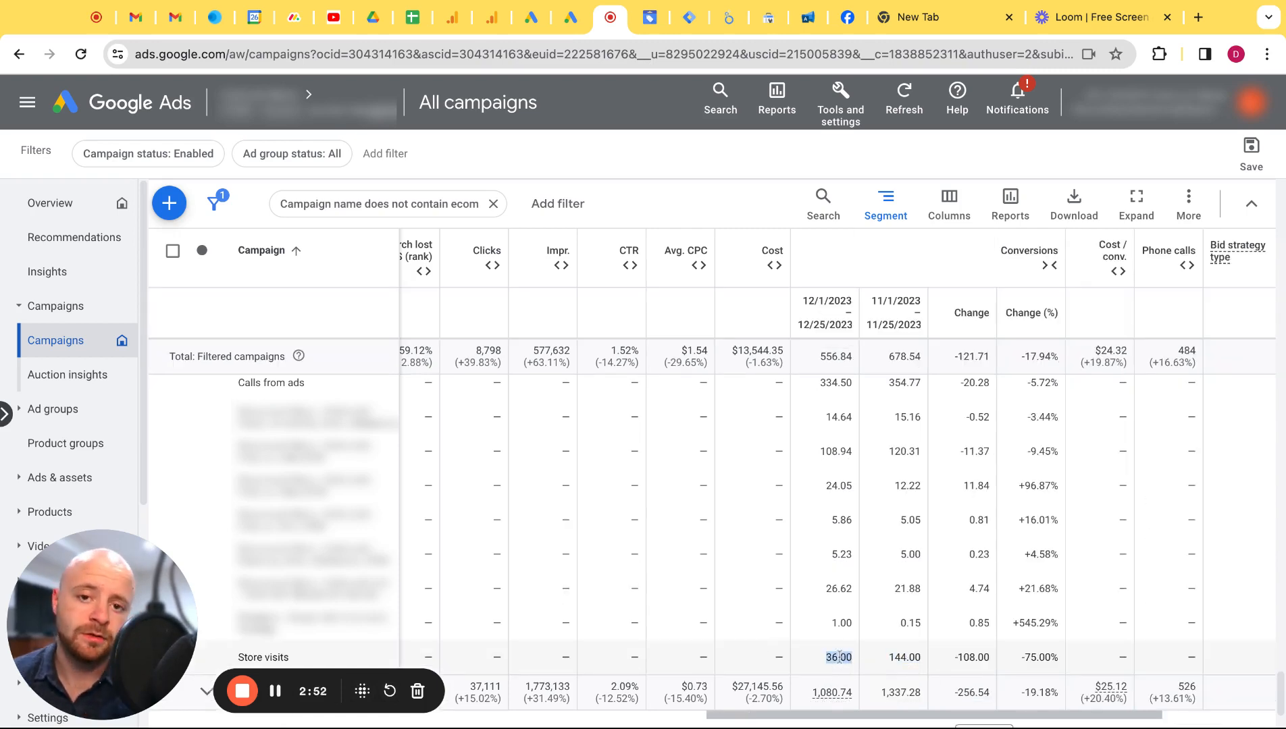